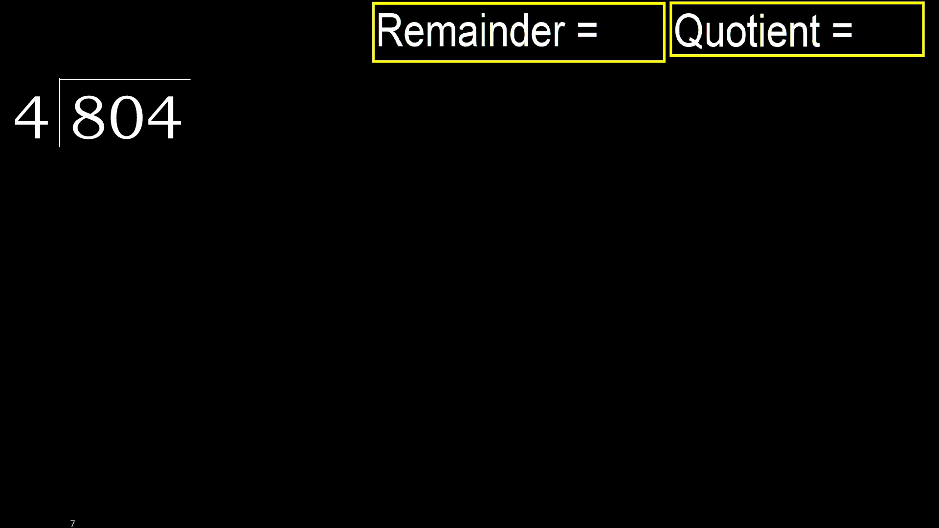
Underline the 8 of 804, write quotient digit 2 above it and 8 beneath
drag(78, 144, 99, 141)
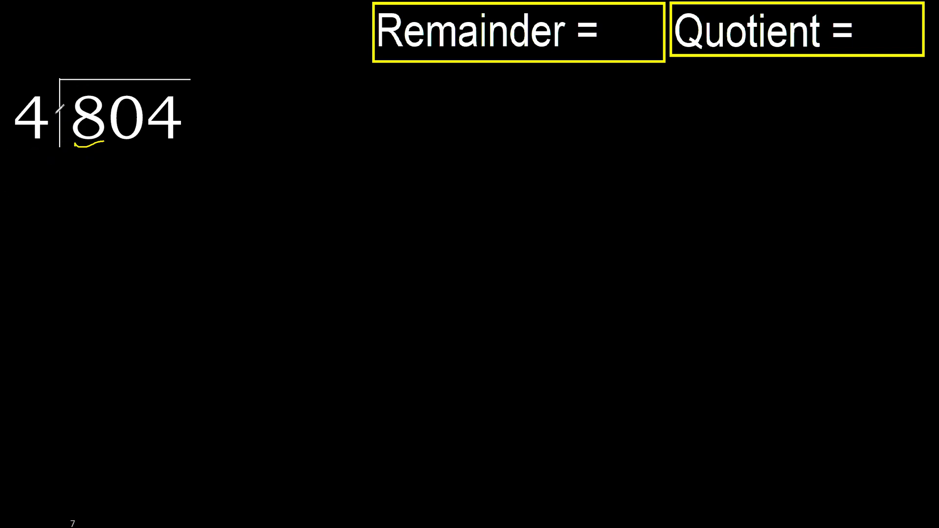
drag(47, 120, 108, 51)
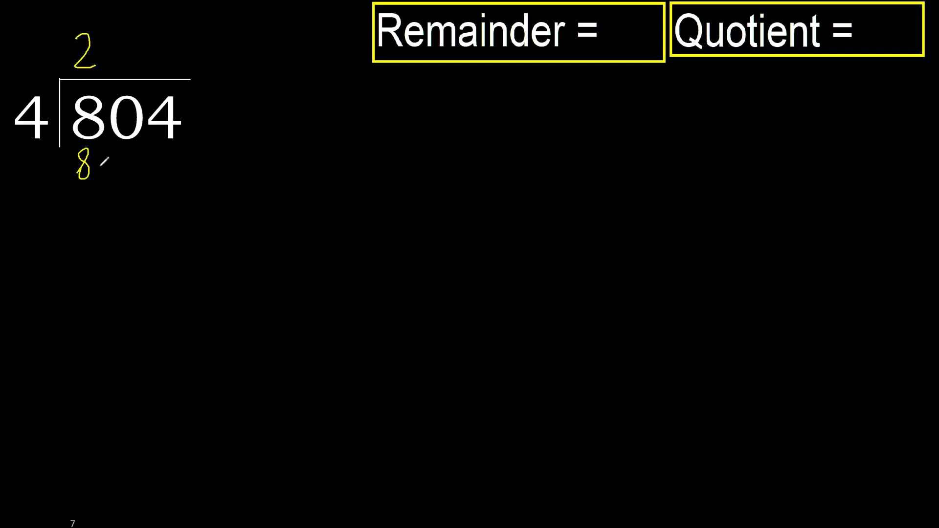
Draw the subtraction line under 8, bring down 0 and 4, and scribble out the zero
drag(71, 186, 107, 186)
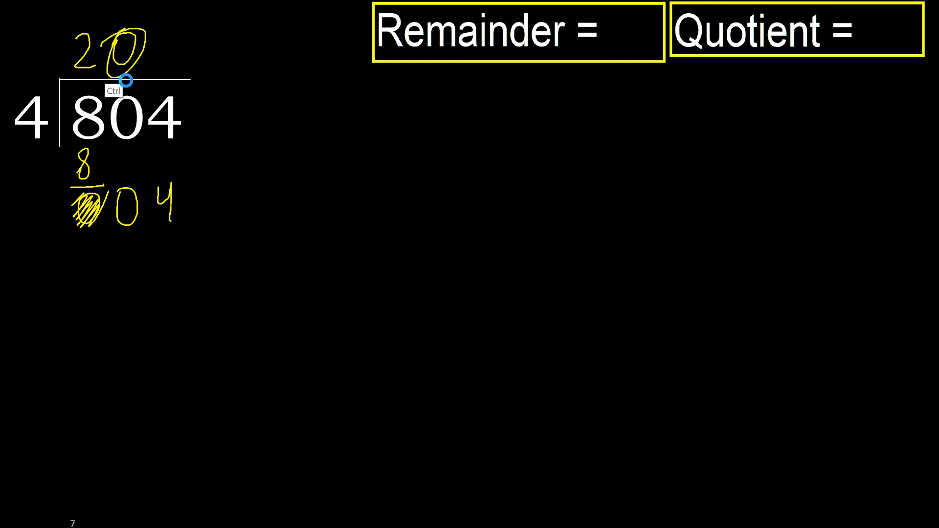
drag(165, 138, 135, 186)
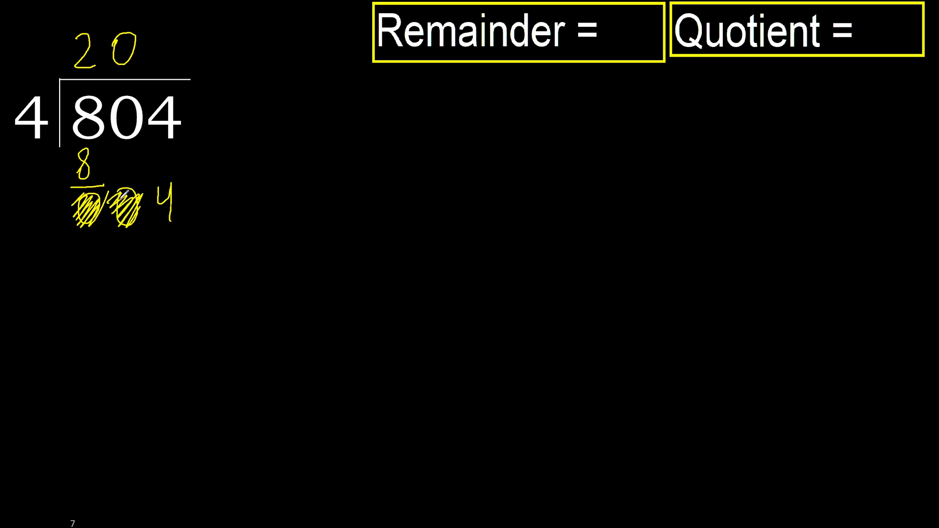
Write quotient digit 1 with 4 beneath, subtract to get 0, and start the remainder link
drag(35, 123, 162, 54)
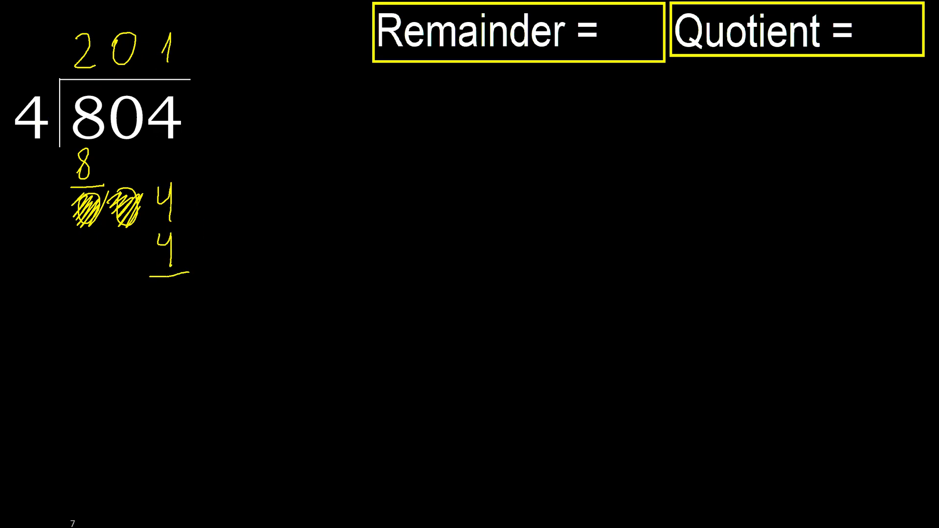
drag(192, 200, 197, 240)
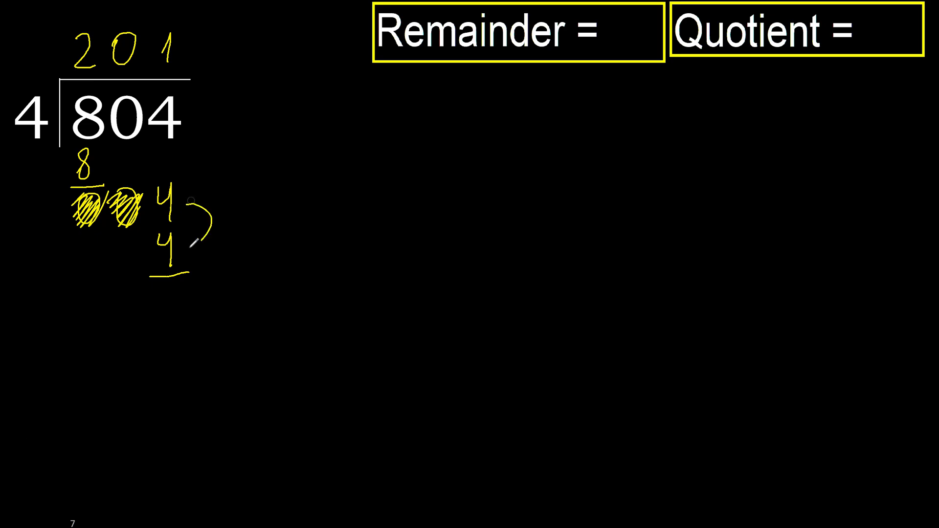
drag(212, 129, 216, 305)
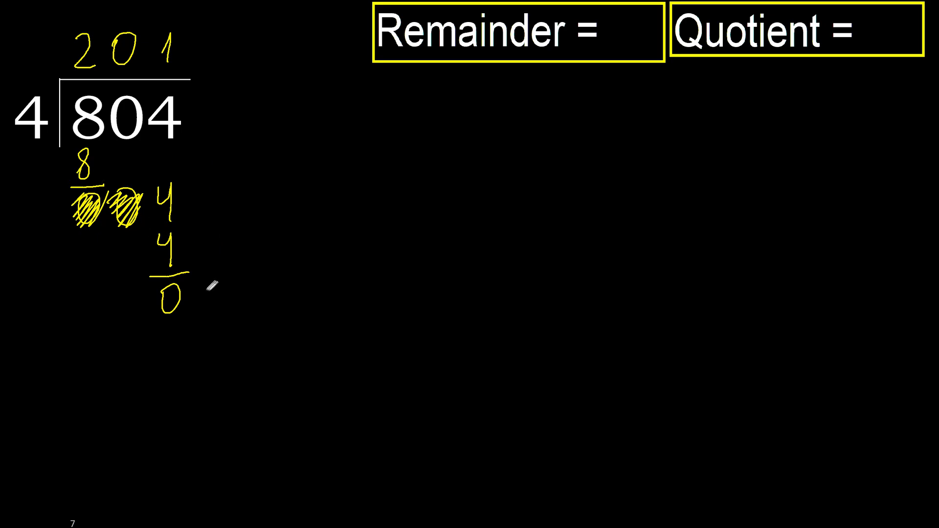
drag(206, 296, 617, 54)
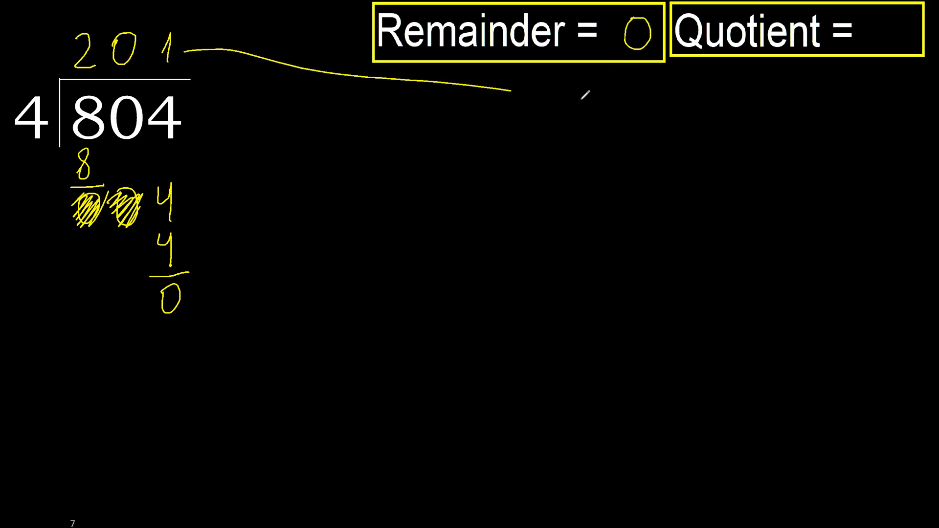
Enter 0 after 'Remainder =' and 201 after 'Quotient ='
text(20)
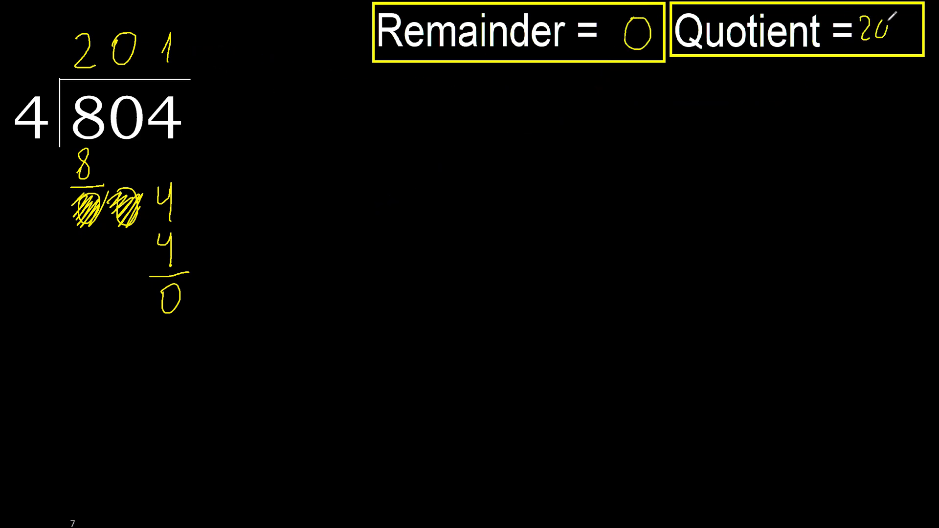
text(201)
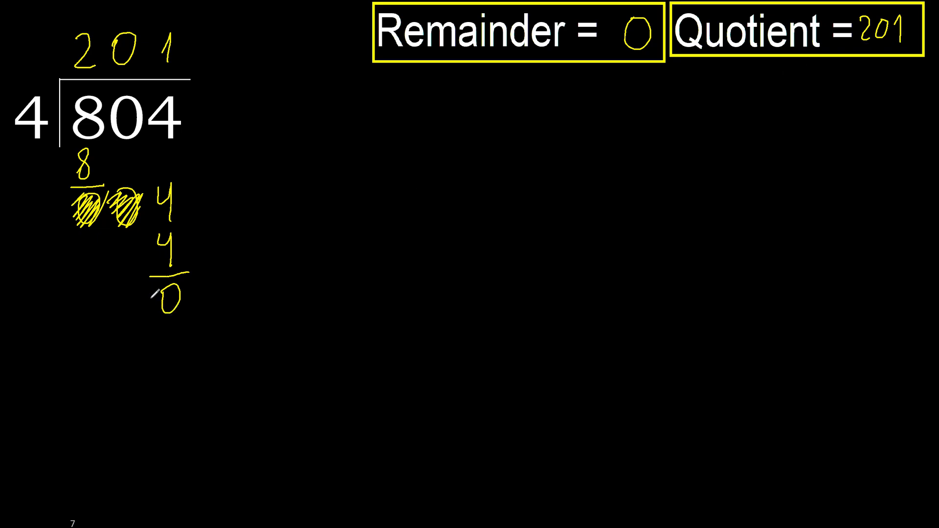